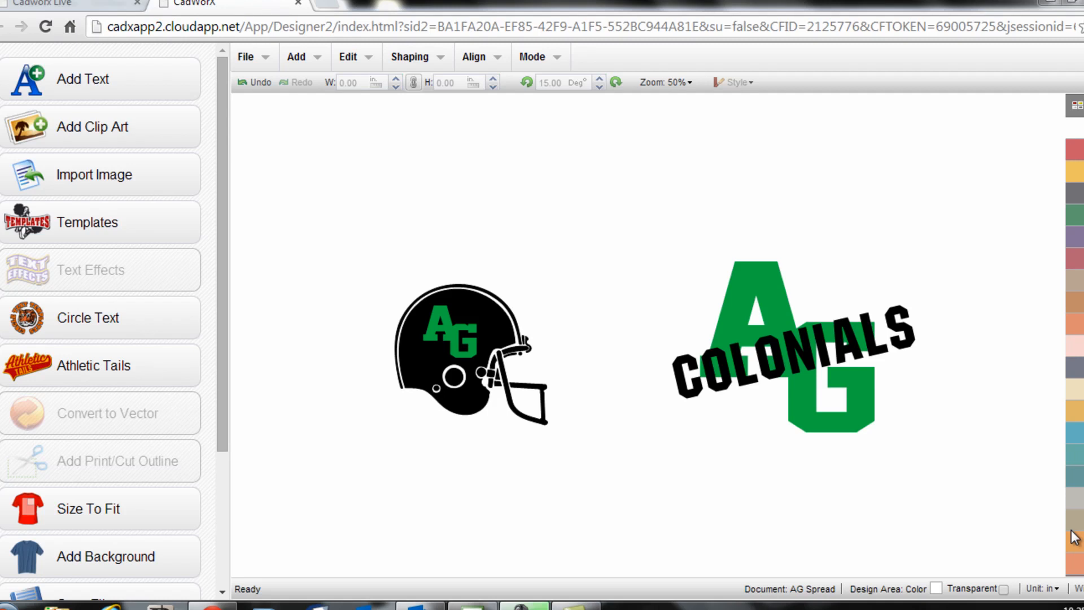
{"action": "mouse_move", "coordinate": [540, 215]}
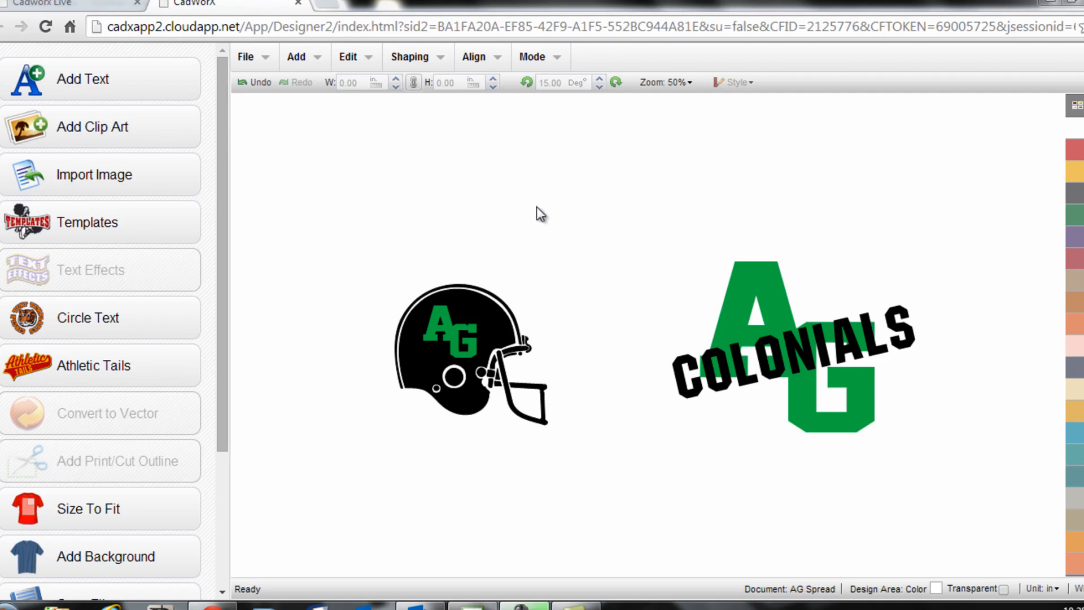
{"action": "mouse_move", "coordinate": [706, 330]}
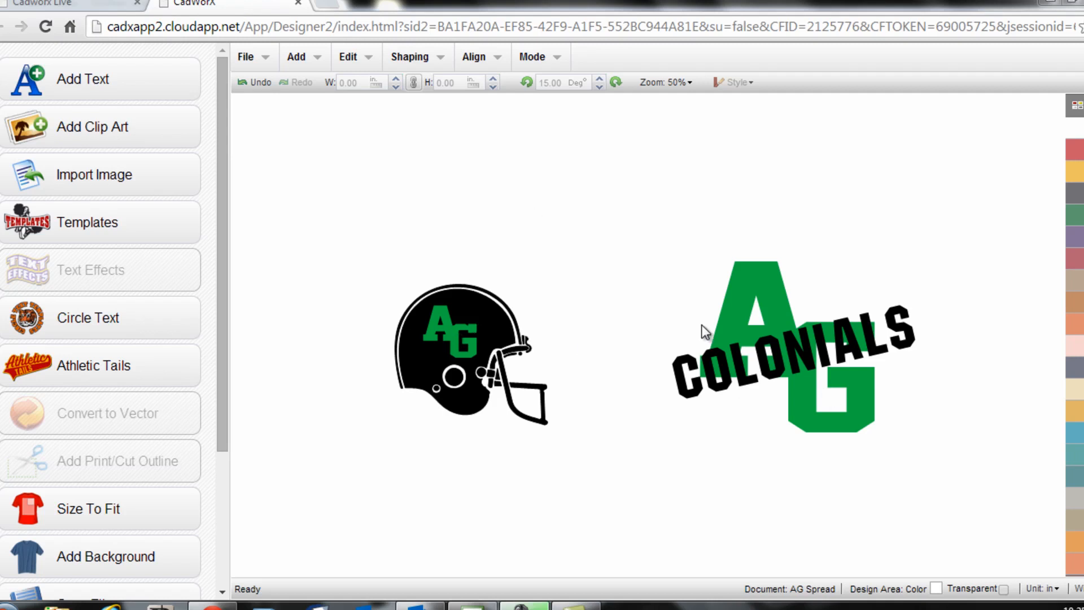
{"action": "mouse_move", "coordinate": [637, 323]}
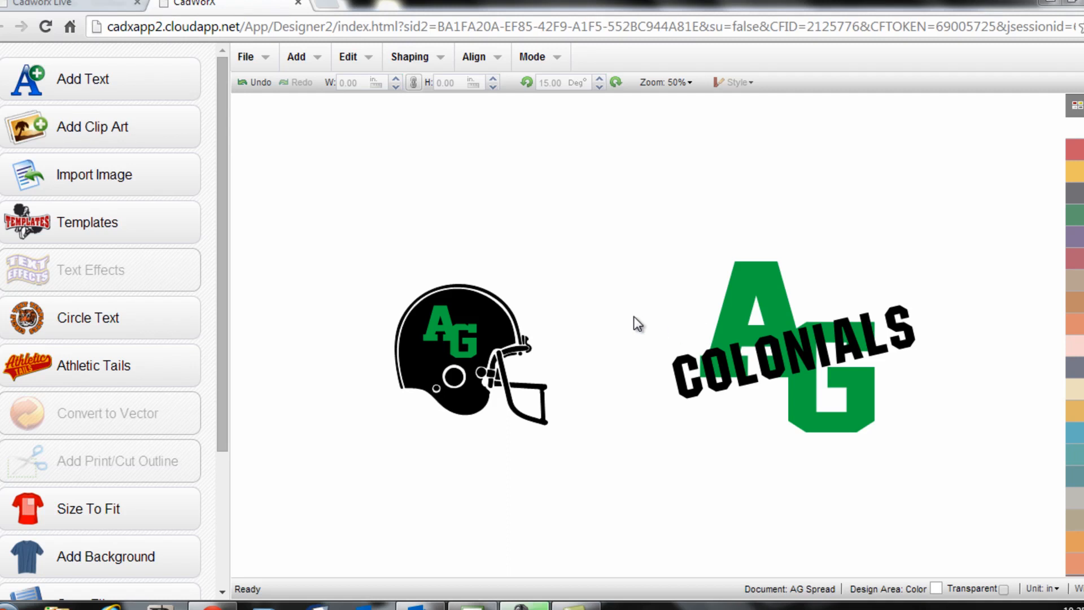
- Select COLONIALS, bring up its editor and choose Small Contour as a new effect
{"action": "left_click", "coordinate": [760, 352]}
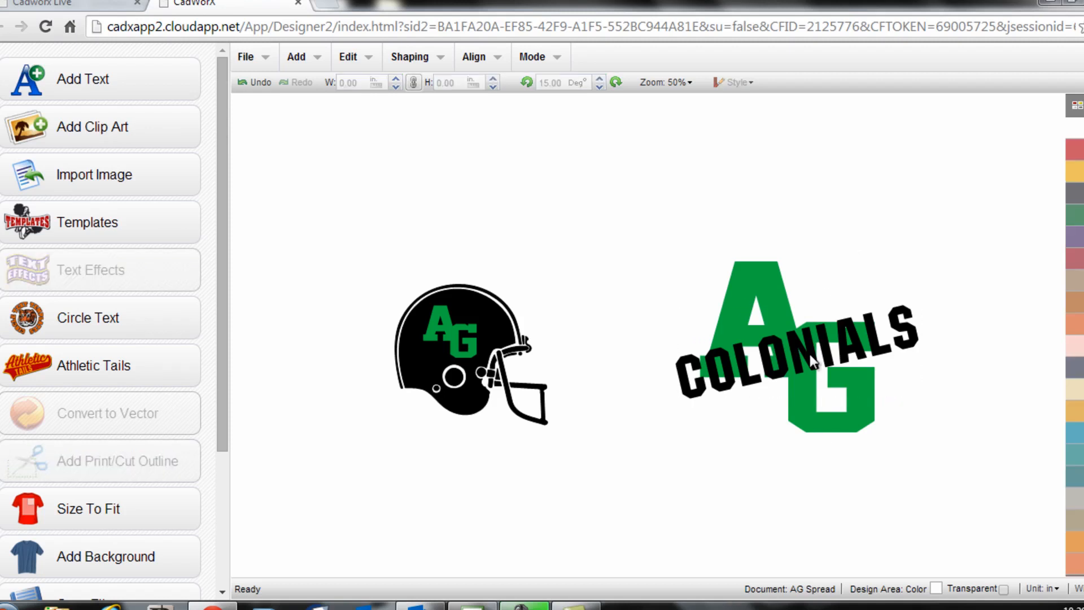
{"action": "left_click", "coordinate": [795, 352]}
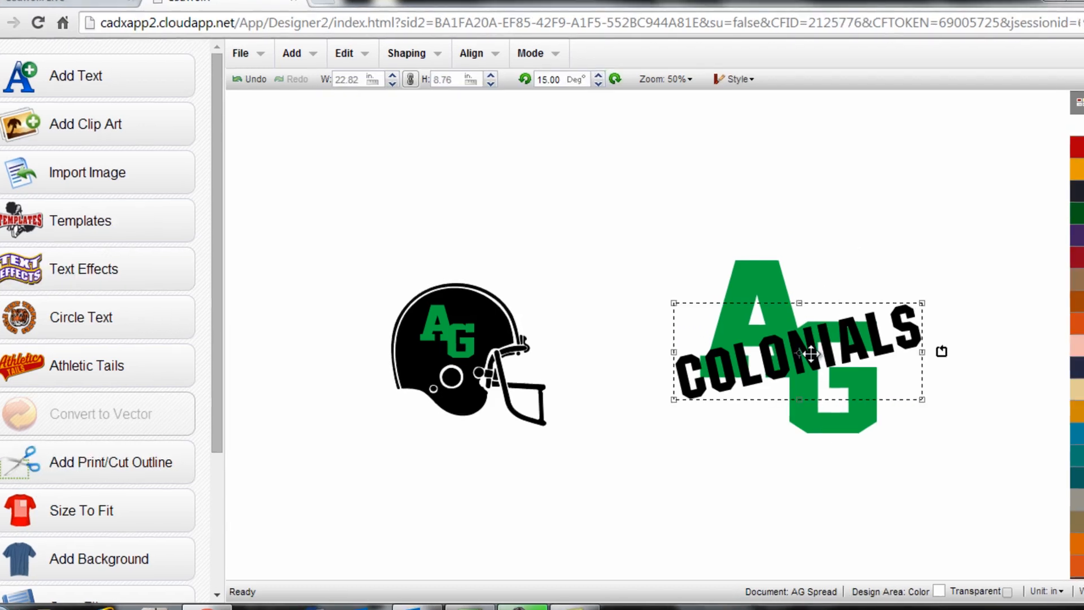
{"action": "double_click", "coordinate": [795, 353]}
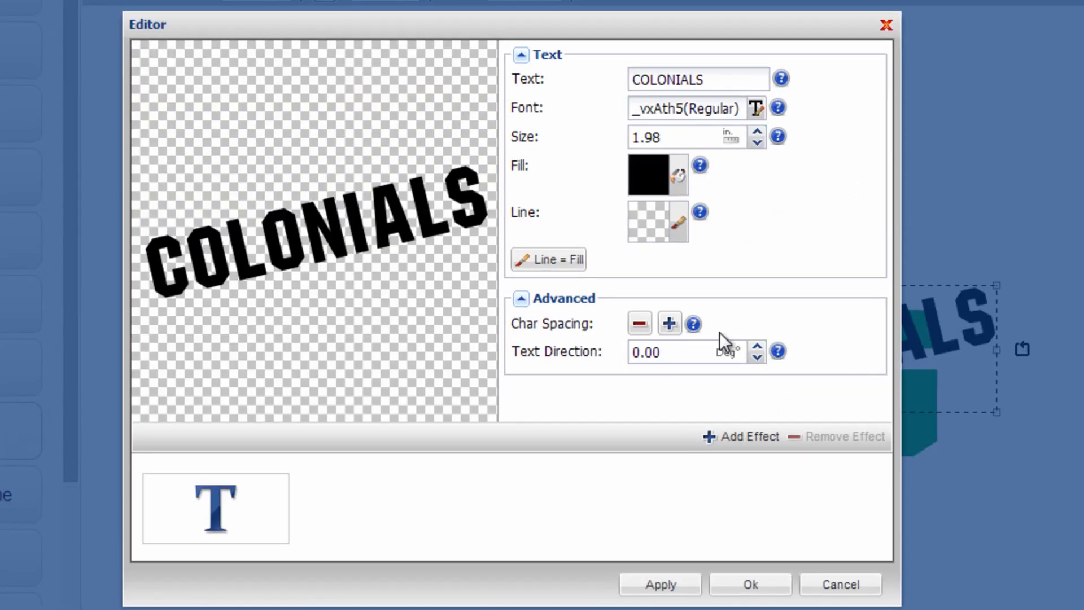
{"action": "mouse_move", "coordinate": [546, 293]}
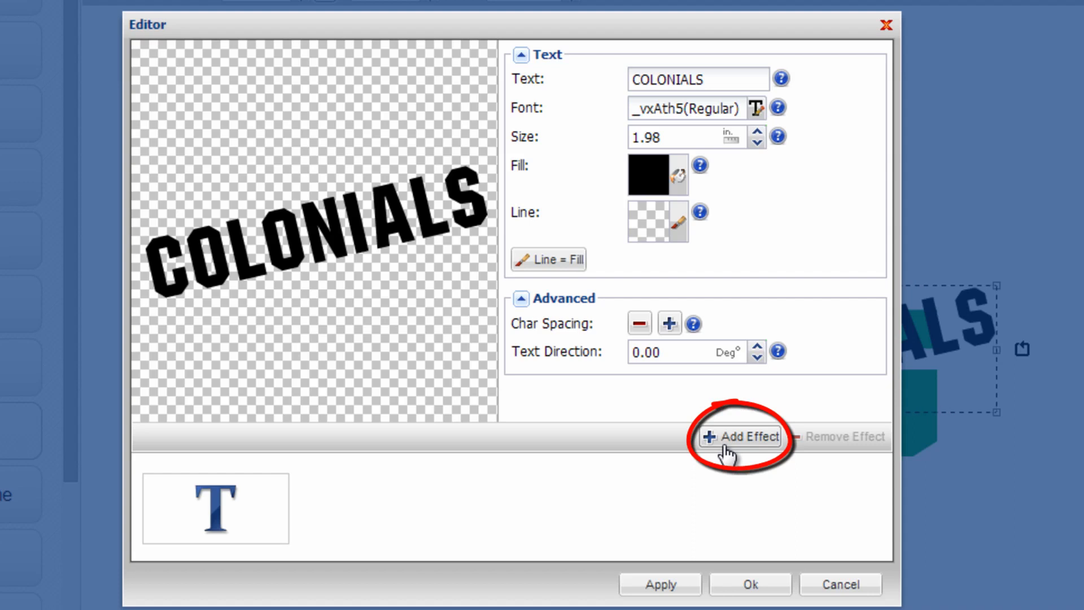
{"action": "left_click", "coordinate": [739, 437]}
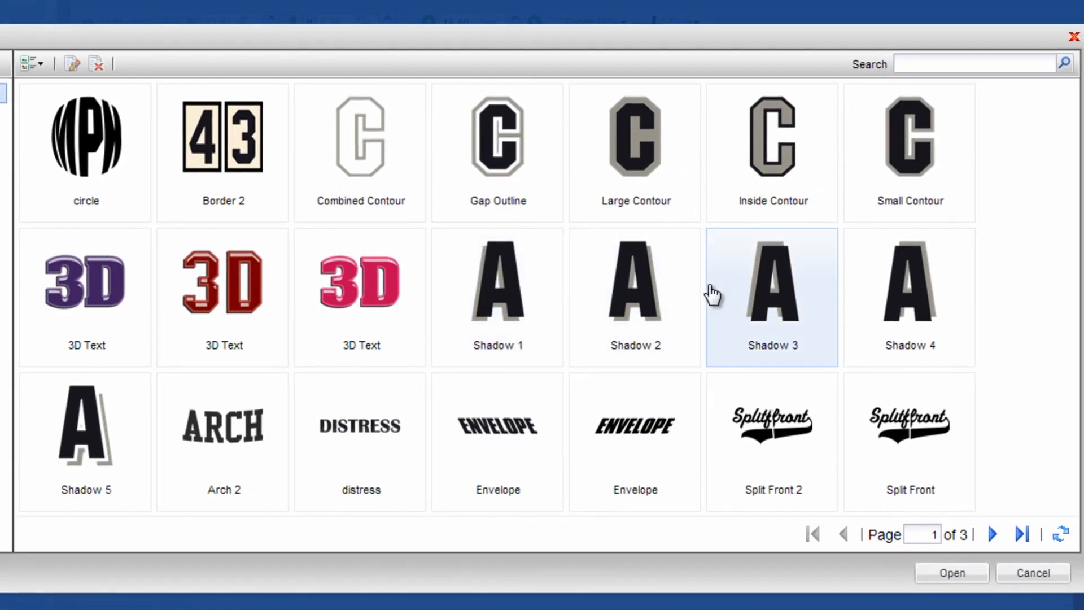
{"action": "left_click", "coordinate": [909, 145]}
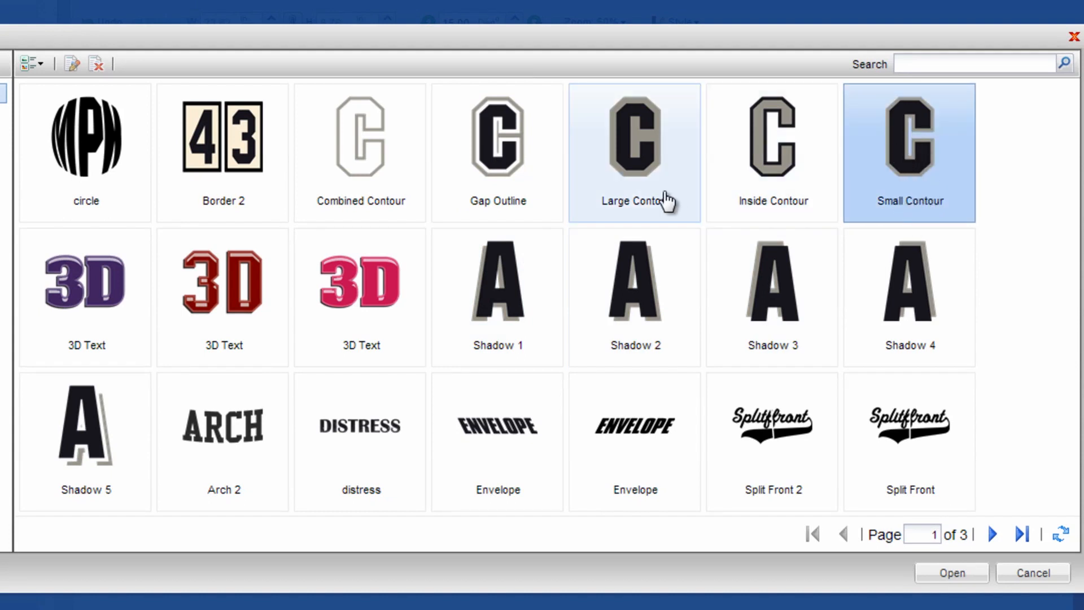
{"action": "mouse_move", "coordinate": [892, 156]}
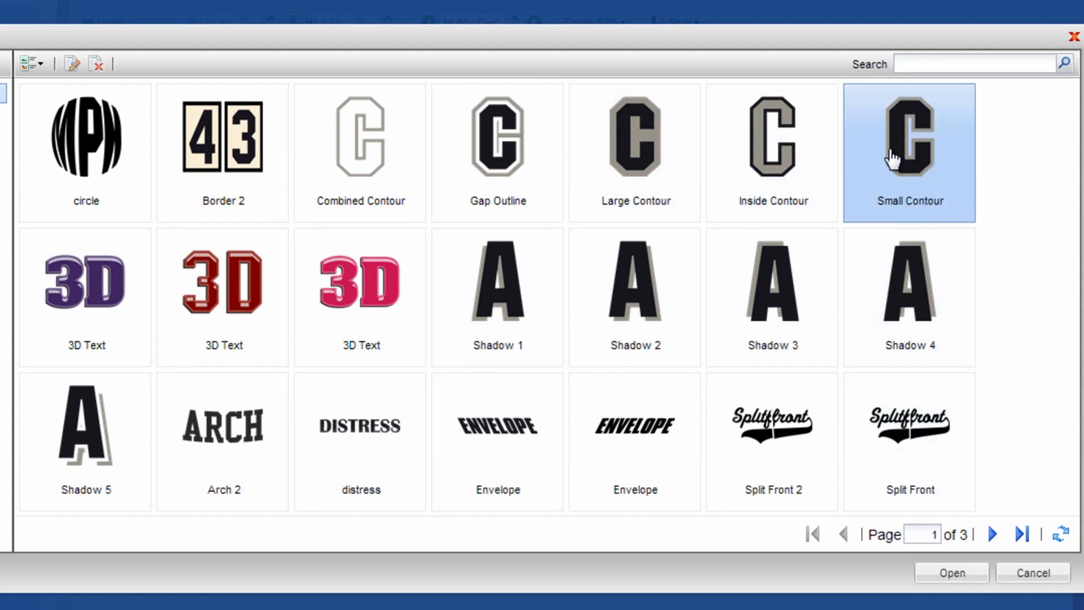
{"action": "mouse_move", "coordinate": [932, 272]}
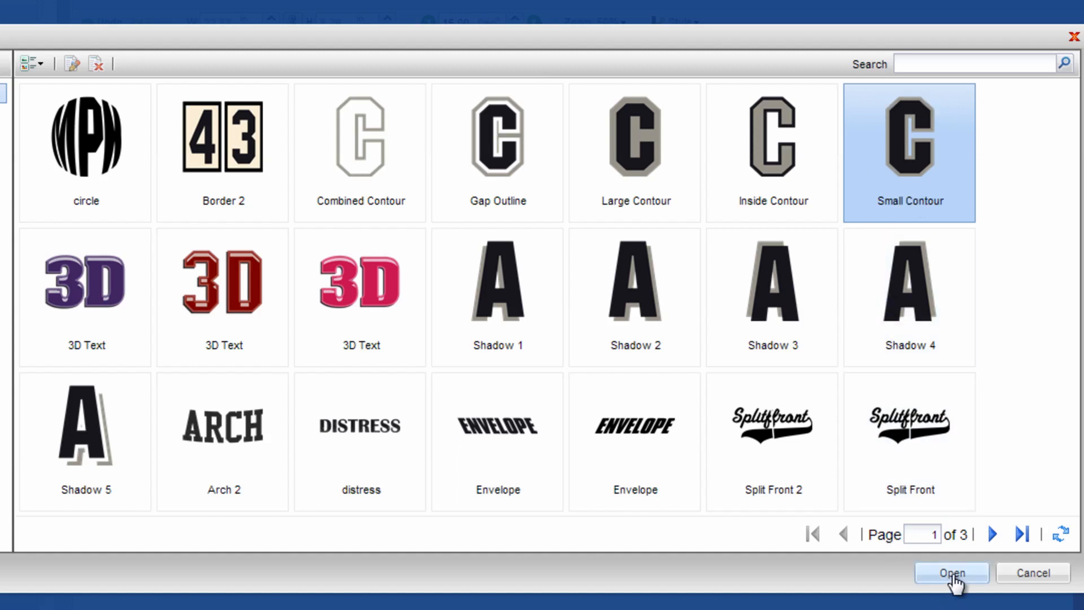
- Apply the contour at offset 0.10 Outside, giving COLONIALS a thin grey outline
{"action": "left_click", "coordinate": [951, 573]}
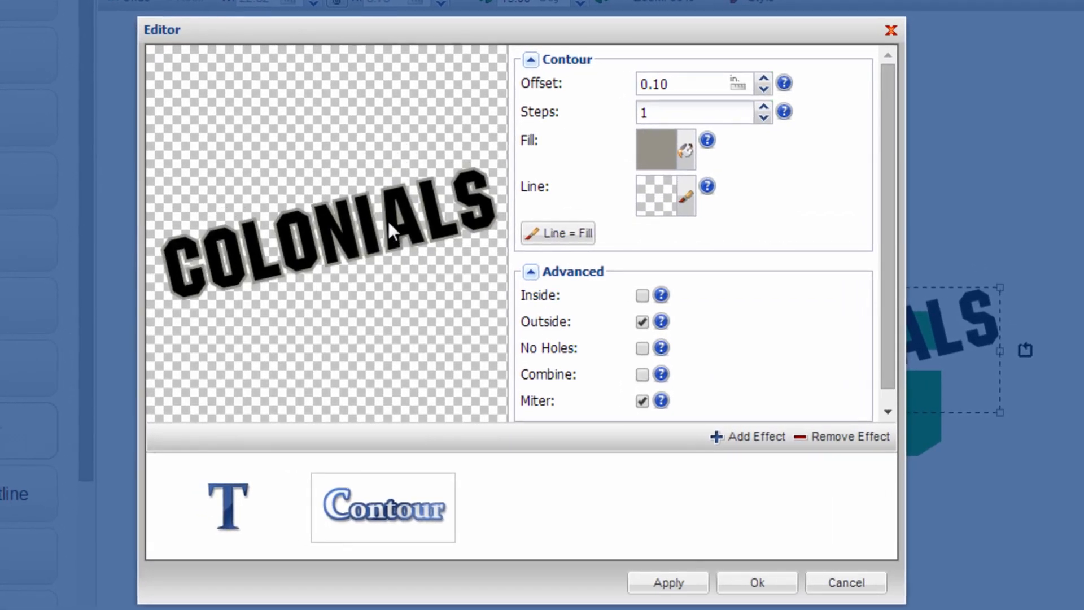
{"action": "mouse_move", "coordinate": [455, 191]}
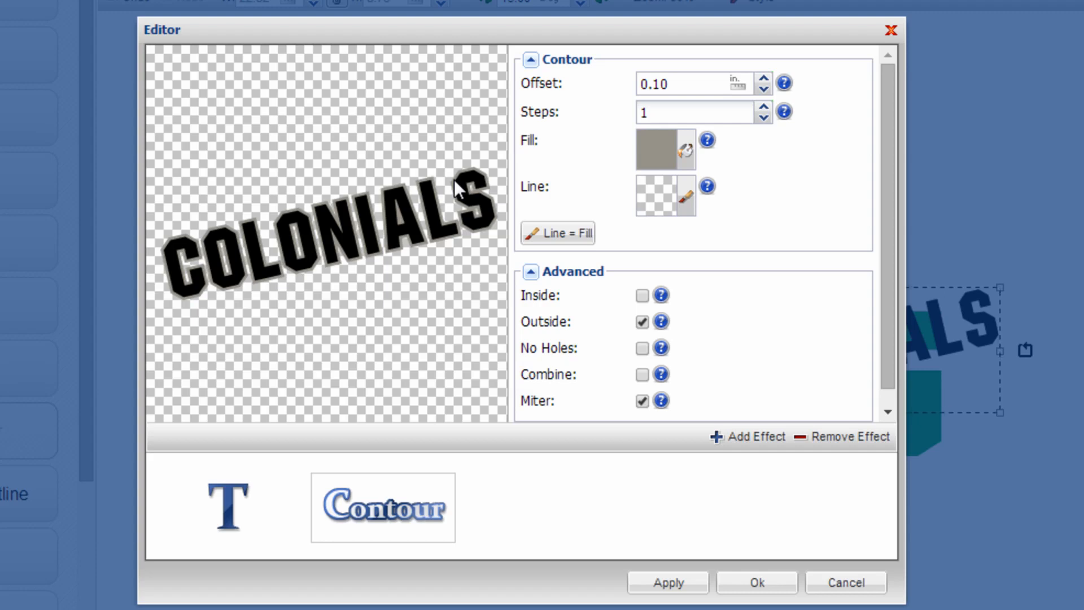
{"action": "mouse_move", "coordinate": [481, 178]}
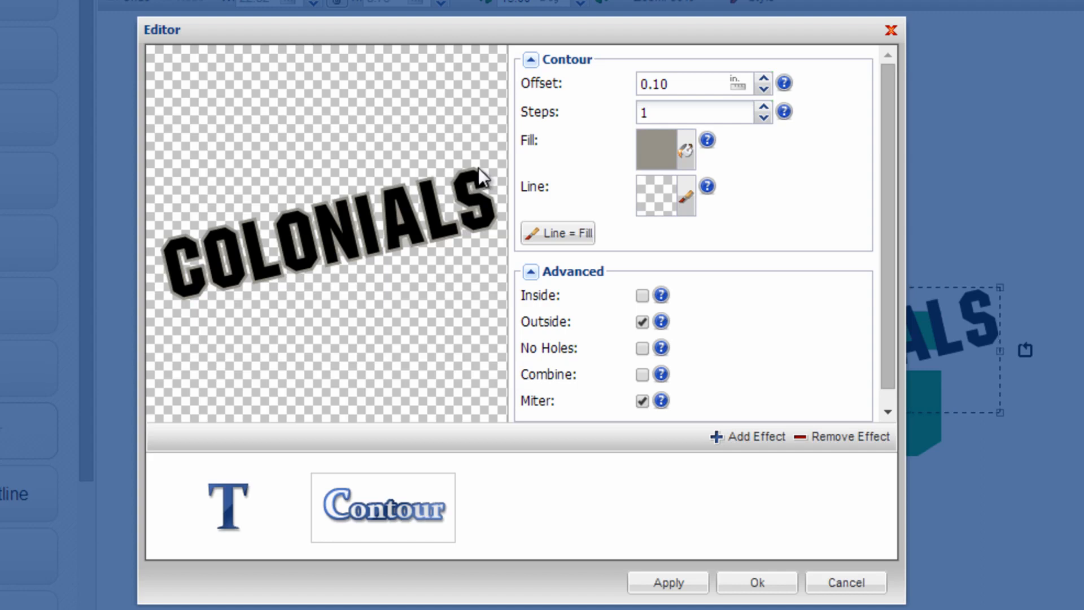
{"action": "mouse_move", "coordinate": [674, 96]}
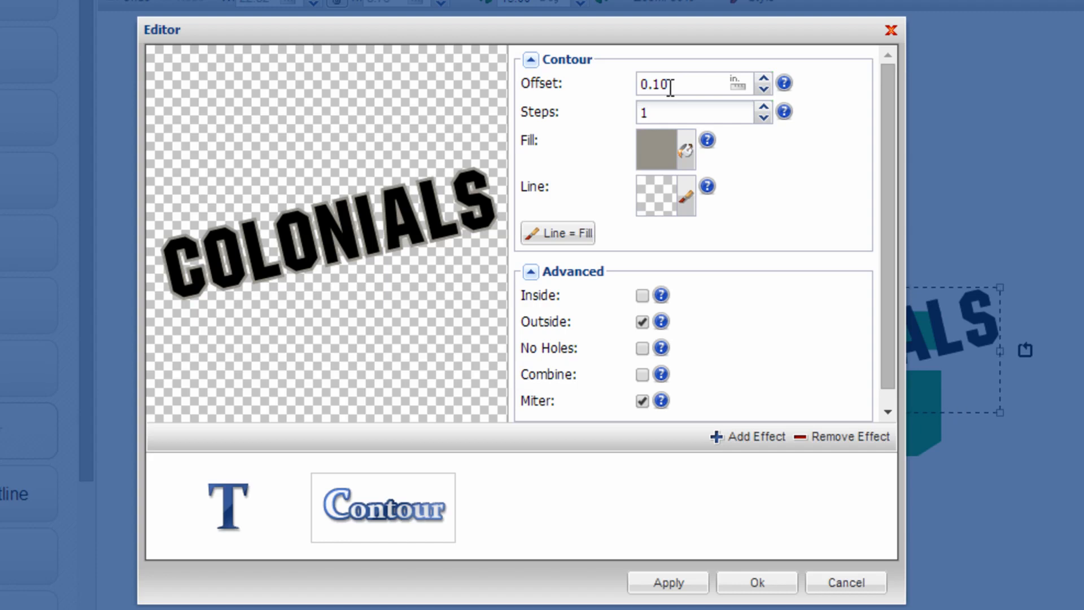
{"action": "mouse_move", "coordinate": [748, 479]}
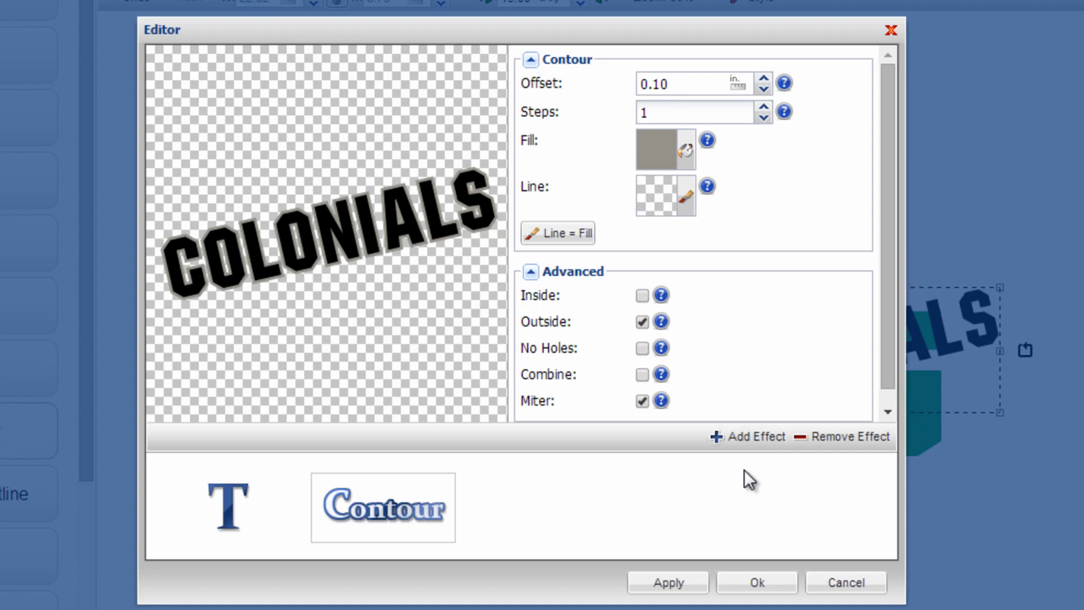
{"action": "left_click", "coordinate": [755, 581]}
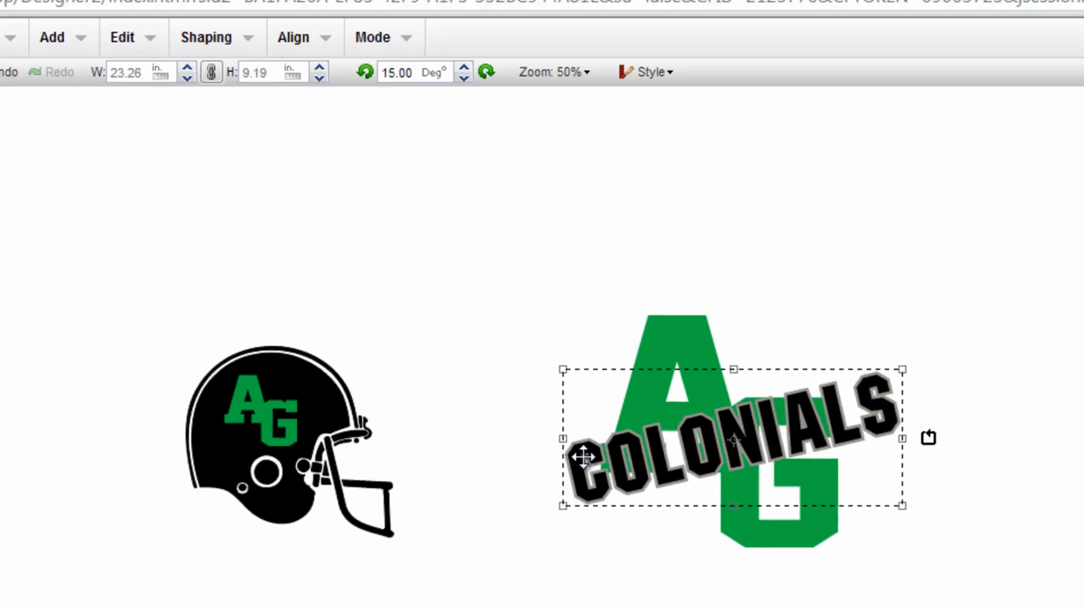
- Break COLONIALS apart by colors via the Shaping menu
{"action": "left_click", "coordinate": [205, 37]}
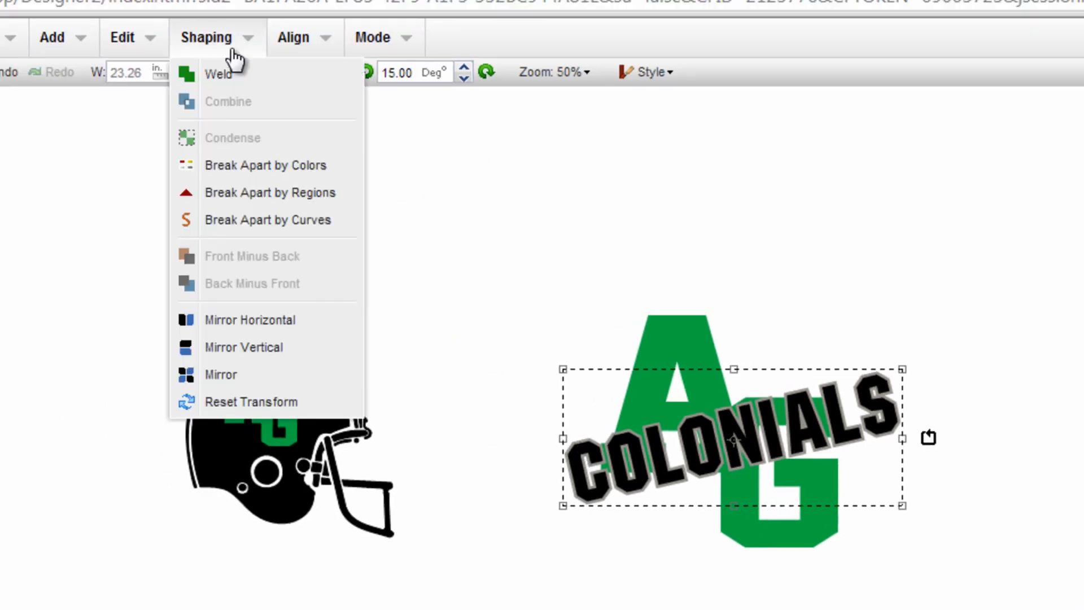
{"action": "mouse_move", "coordinate": [266, 164]}
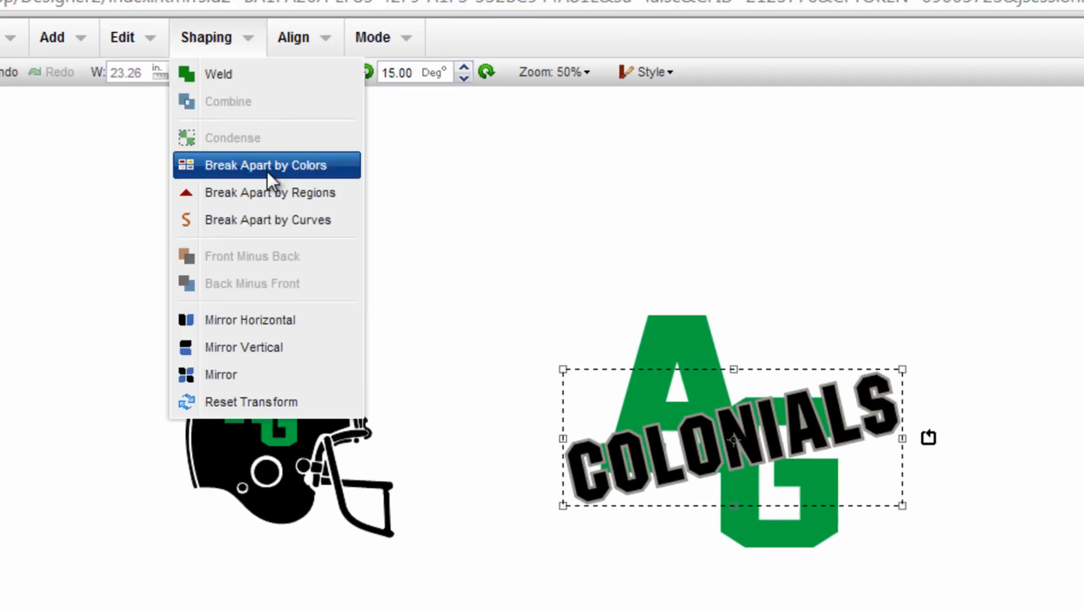
{"action": "left_click", "coordinate": [265, 164]}
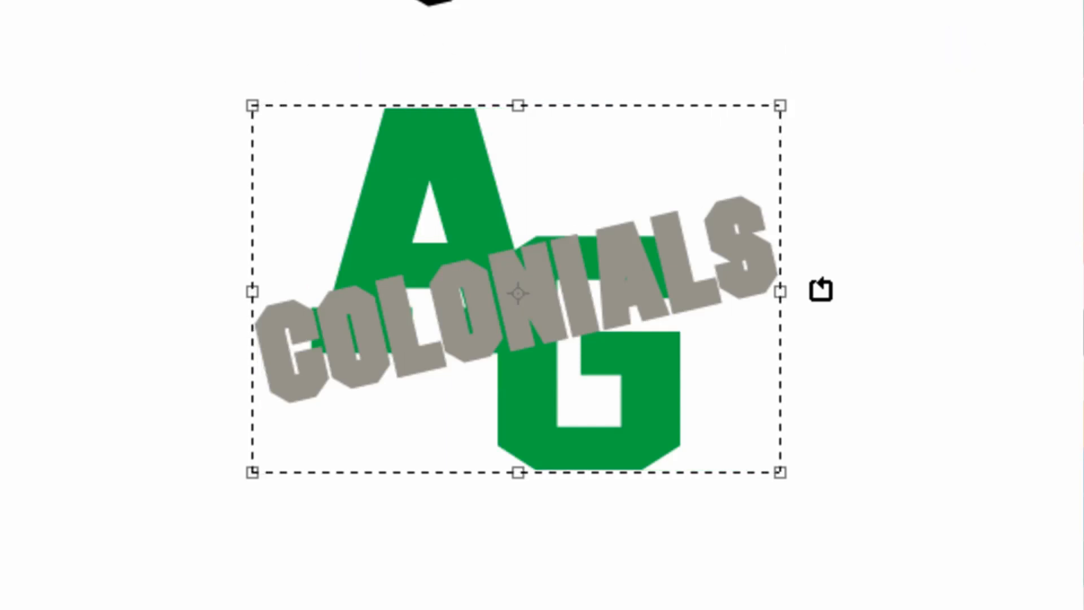
- Subtract the grey contour from the green AG with Back Minus Front
{"action": "left_click", "coordinate": [438, 63]}
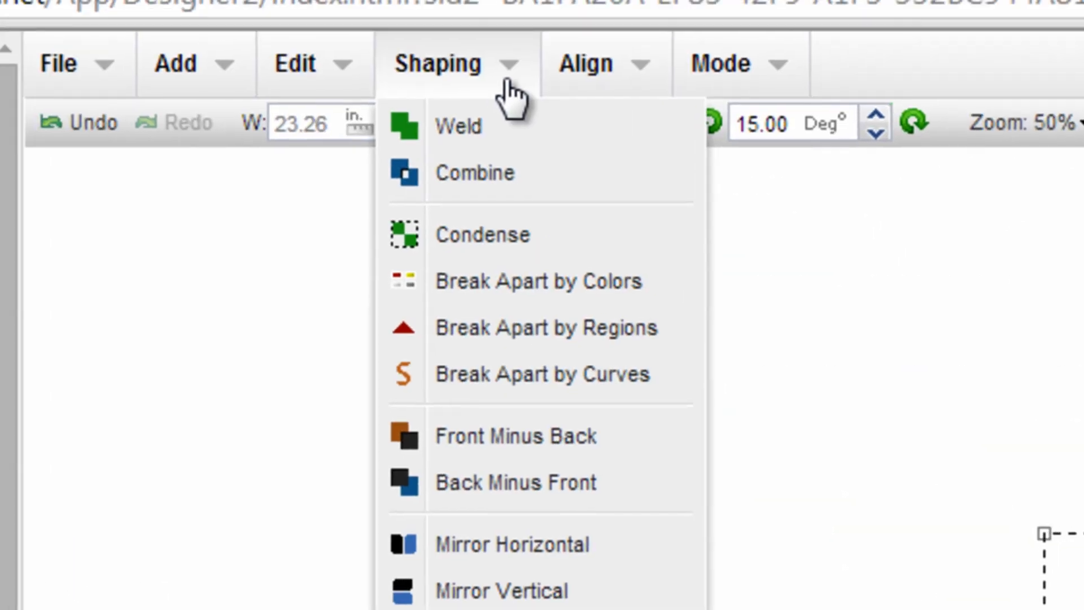
{"action": "mouse_move", "coordinate": [515, 481]}
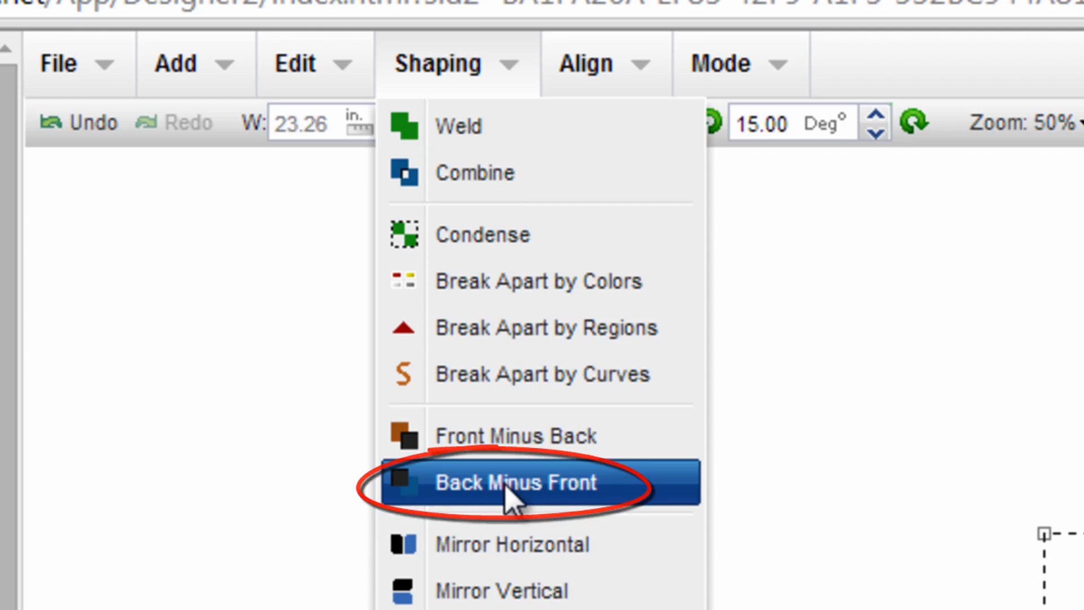
{"action": "left_click", "coordinate": [514, 482]}
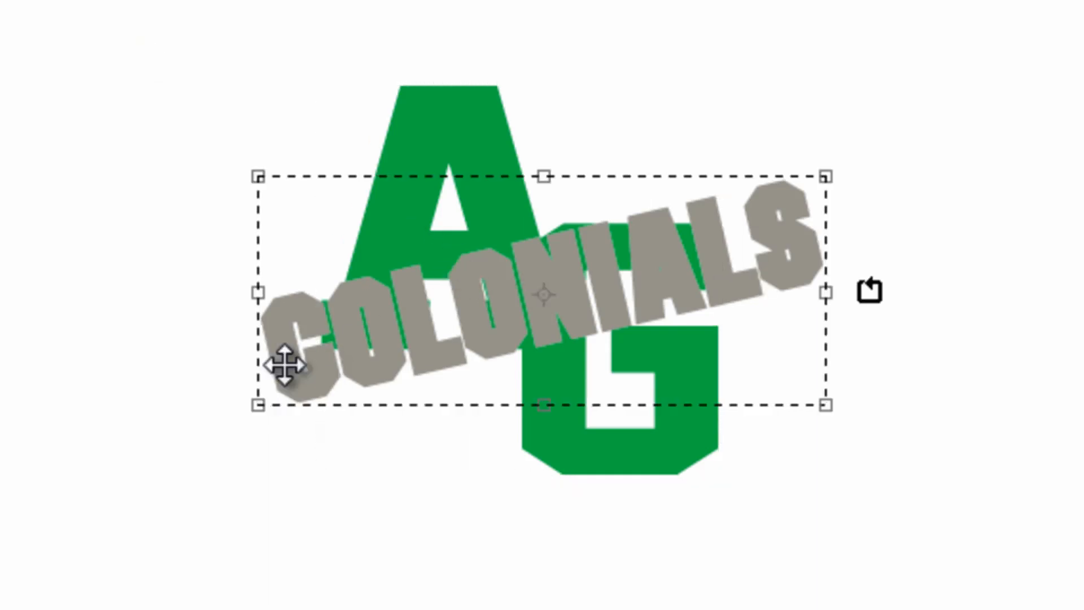
- Drag the black and grey COLONIALS pieces off the AG to reveal the cut gap
{"action": "left_click", "coordinate": [259, 28]}
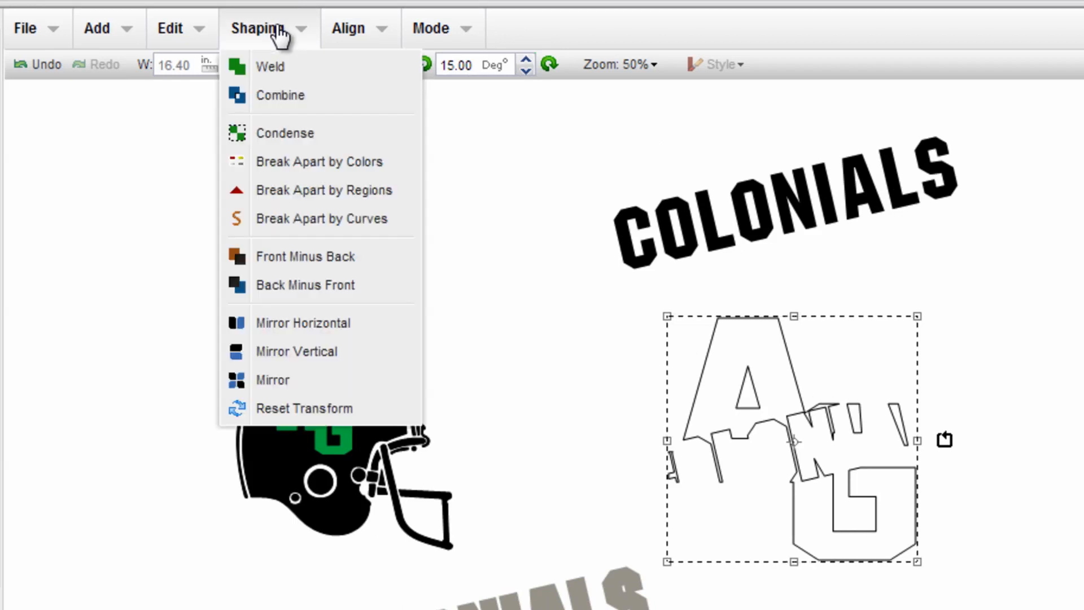
{"action": "mouse_move", "coordinate": [280, 95]}
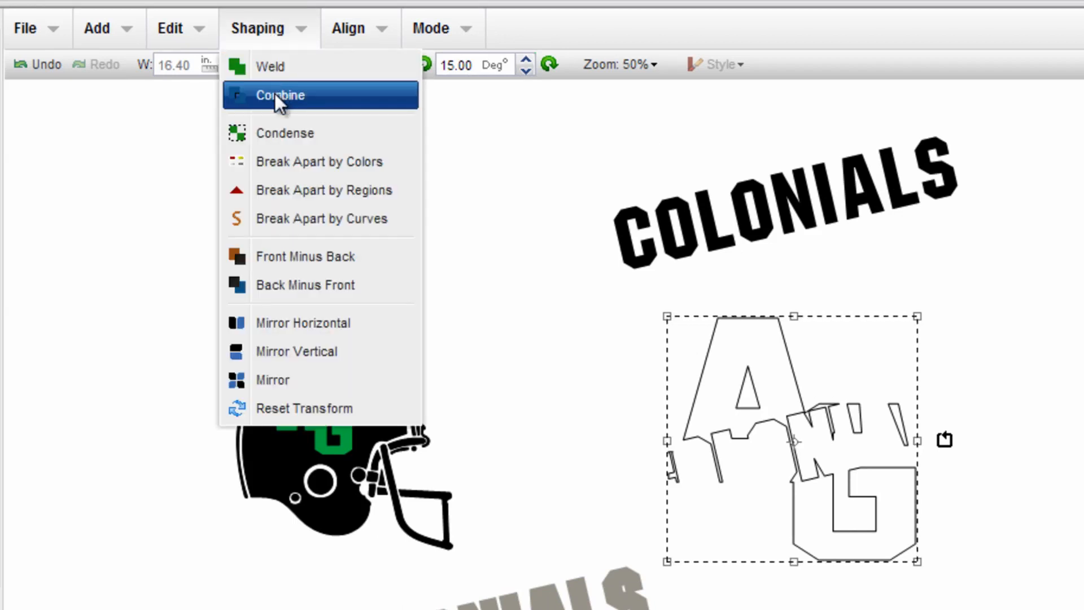
- Combine the AG pieces into one shape and fill it green
{"action": "left_click", "coordinate": [280, 95]}
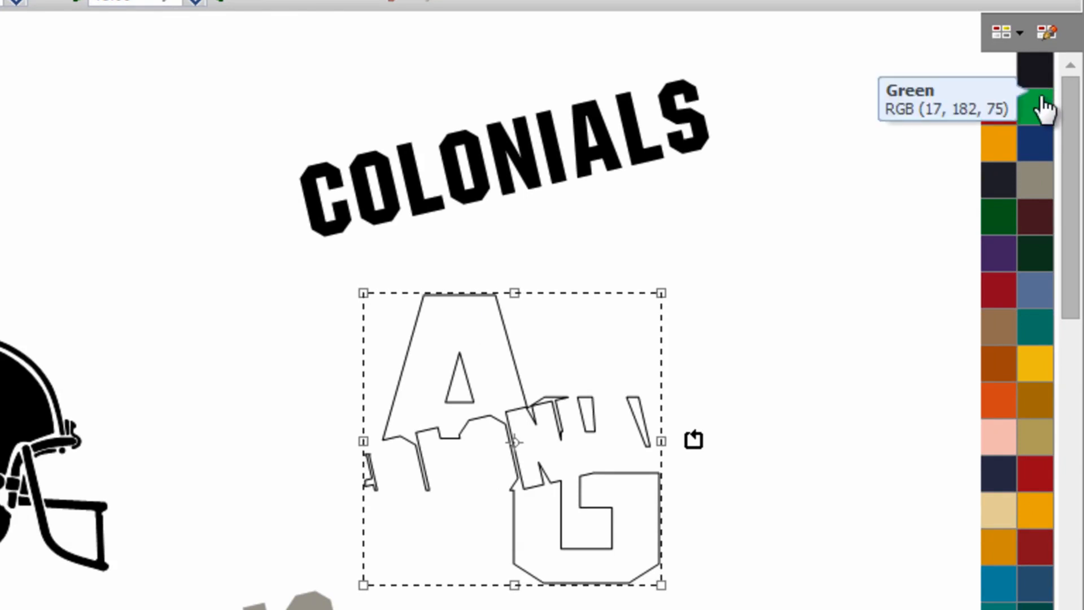
{"action": "left_click", "coordinate": [1035, 104]}
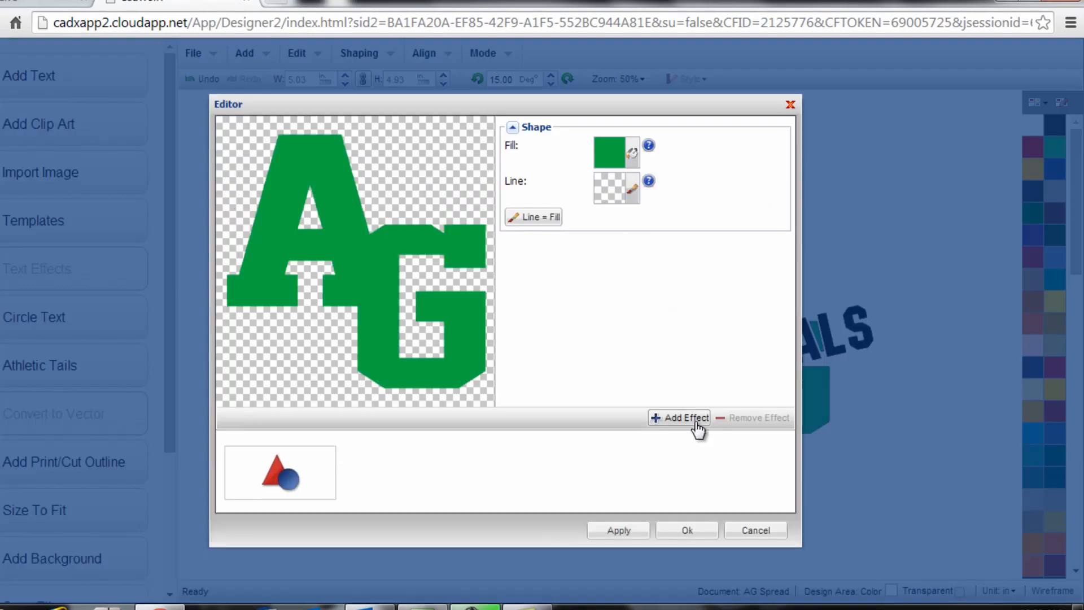
- Add a Small Contour effect to the green AG with a 0.125-inch outside offset
{"action": "left_click", "coordinate": [684, 418]}
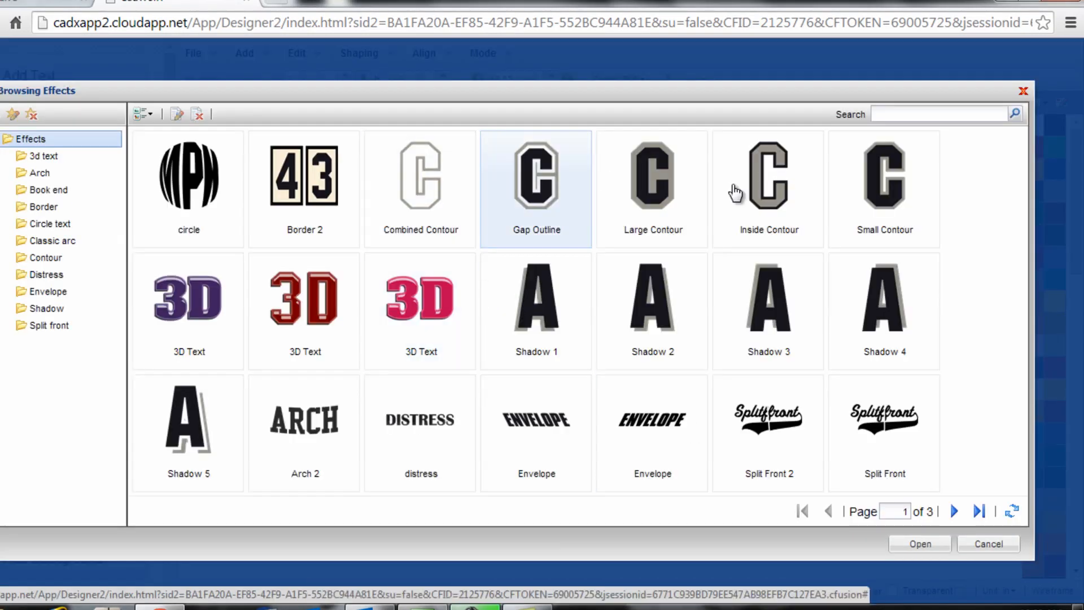
{"action": "left_click", "coordinate": [884, 176]}
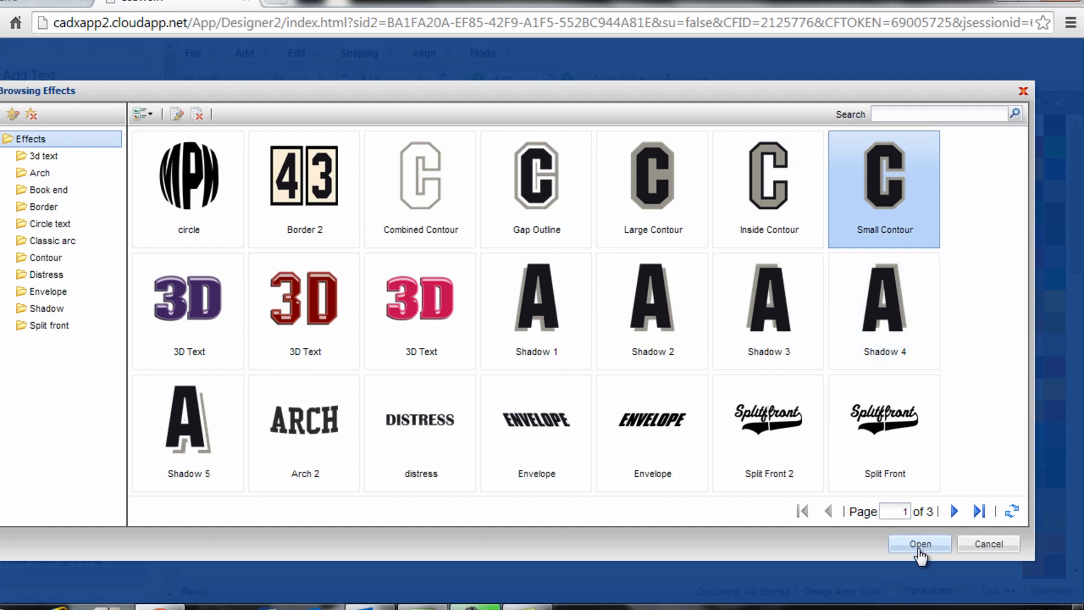
{"action": "left_click", "coordinate": [918, 543]}
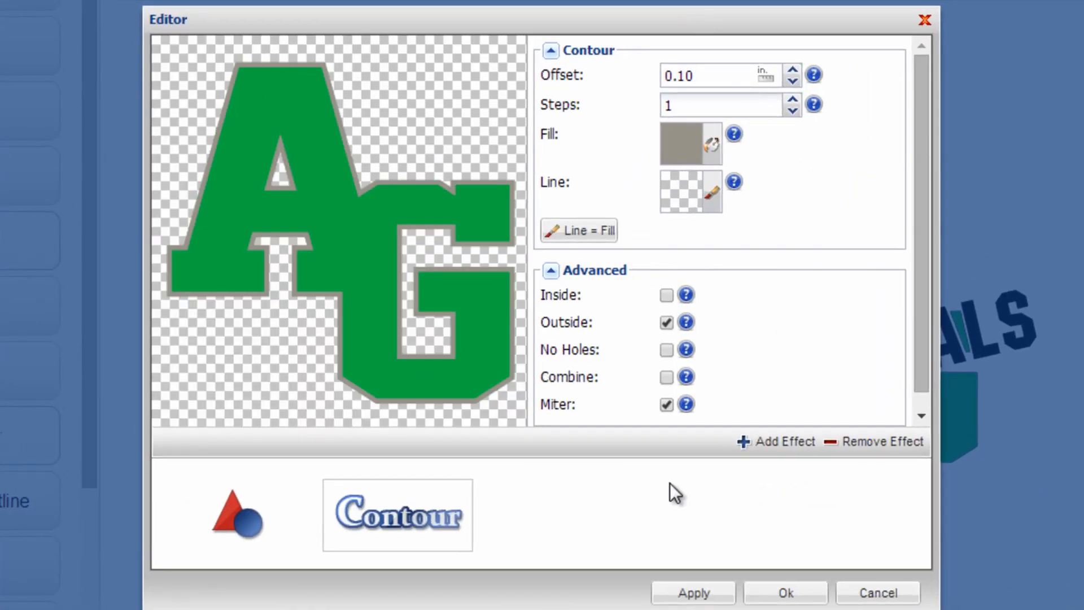
{"action": "left_click", "coordinate": [719, 75]}
{"action": "type", "text": "0.125"}
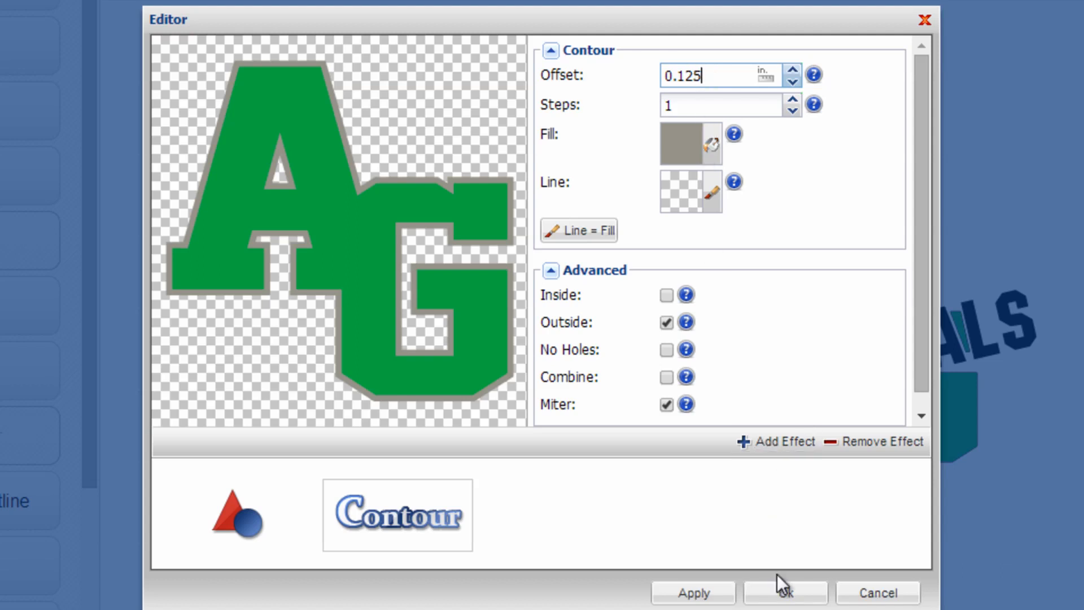
{"action": "left_click", "coordinate": [785, 592]}
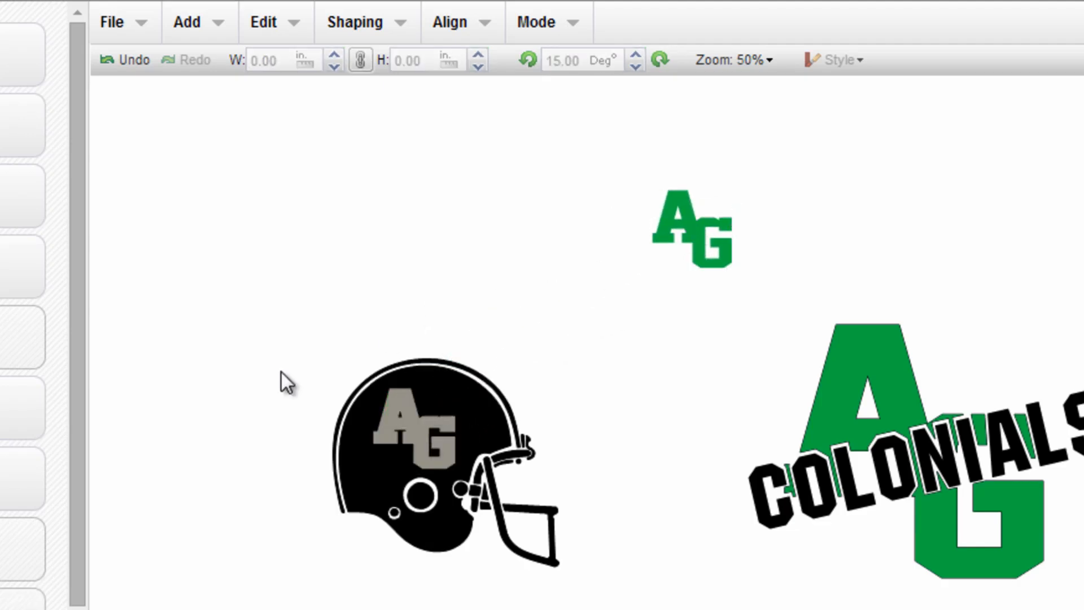
- Select the helmet with its gray AG and cut the letters out with Front Minus Back
{"action": "left_click", "coordinate": [429, 443]}
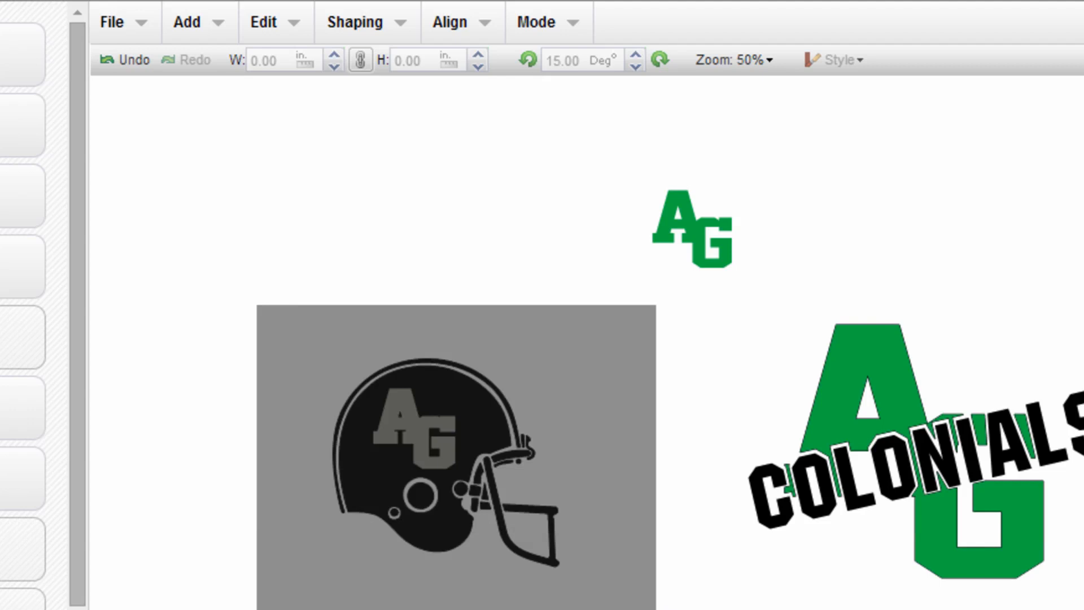
{"action": "left_click", "coordinate": [446, 460]}
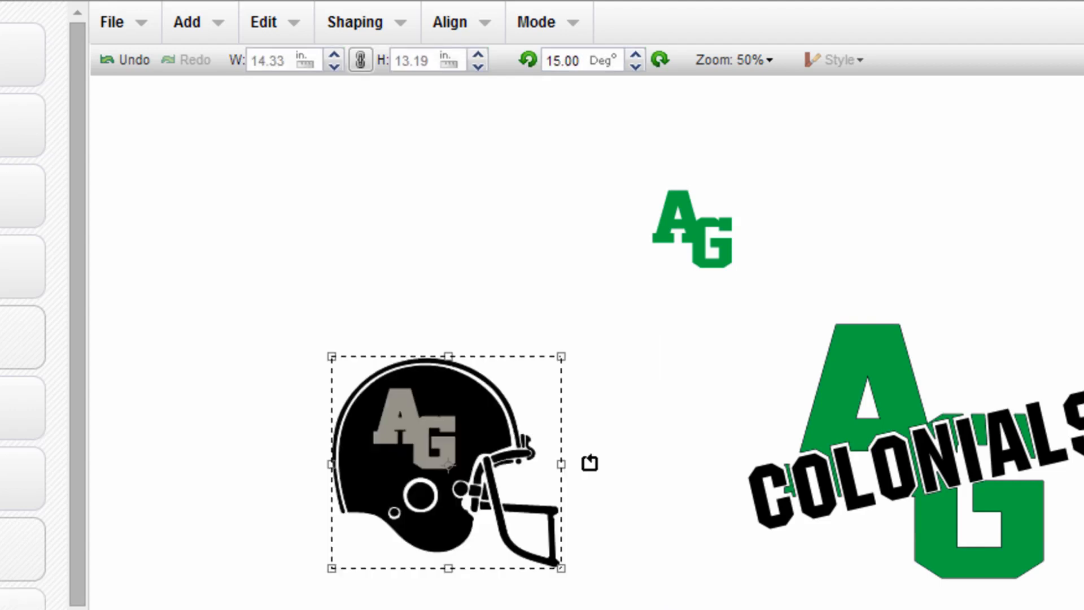
{"action": "left_click", "coordinate": [356, 21]}
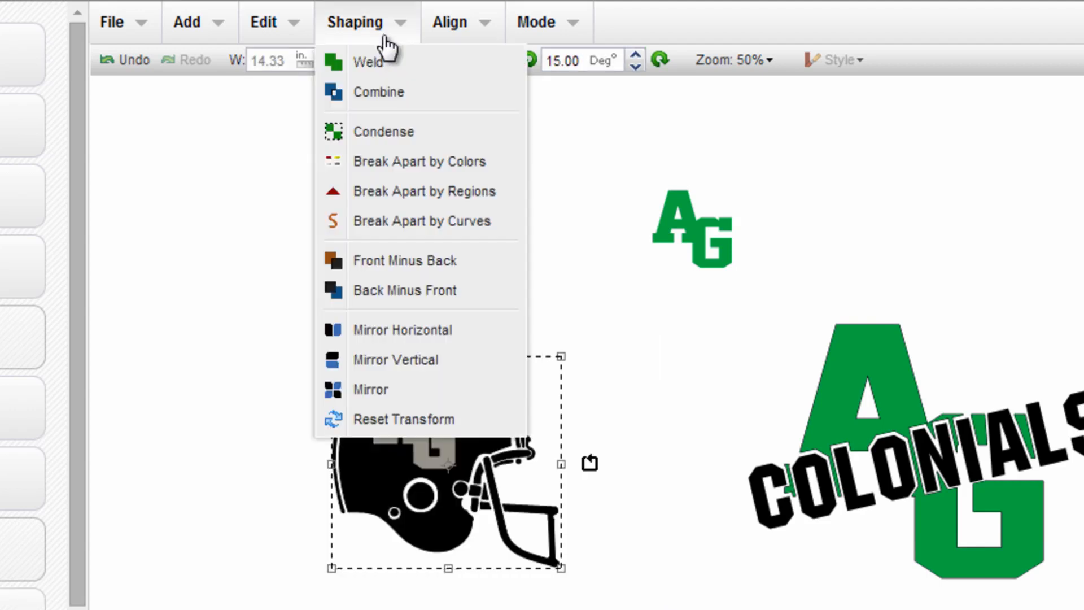
{"action": "mouse_move", "coordinate": [379, 92]}
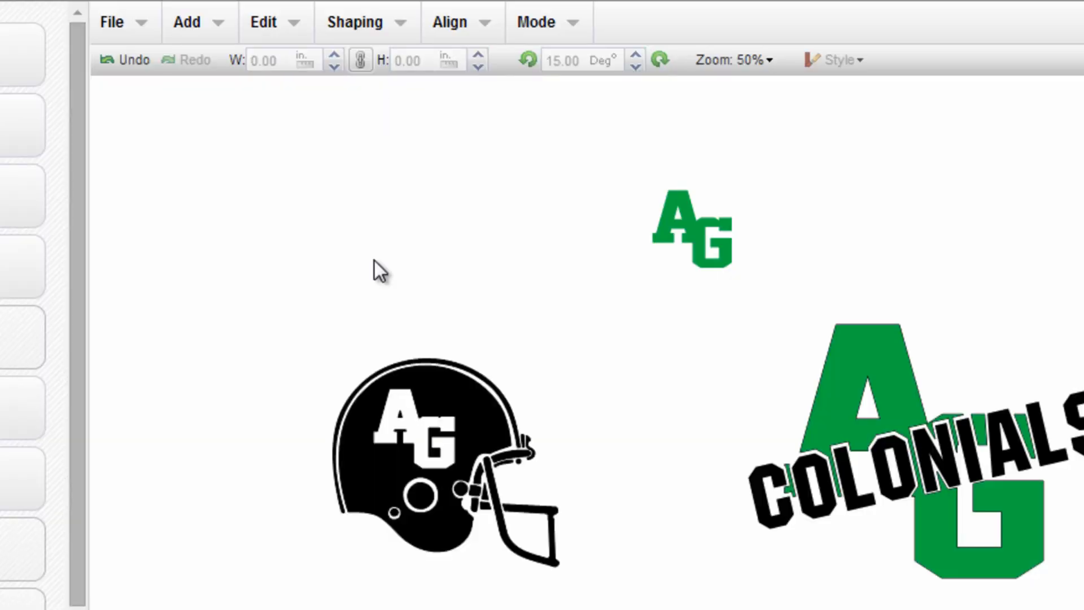
{"action": "mouse_move", "coordinate": [379, 271]}
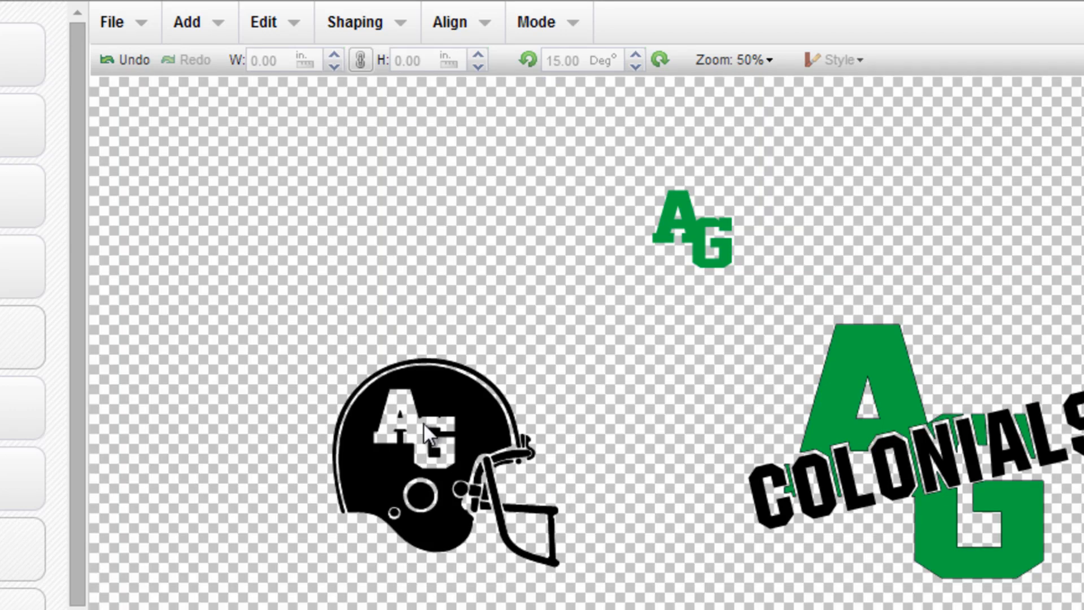
{"action": "mouse_move", "coordinate": [658, 314]}
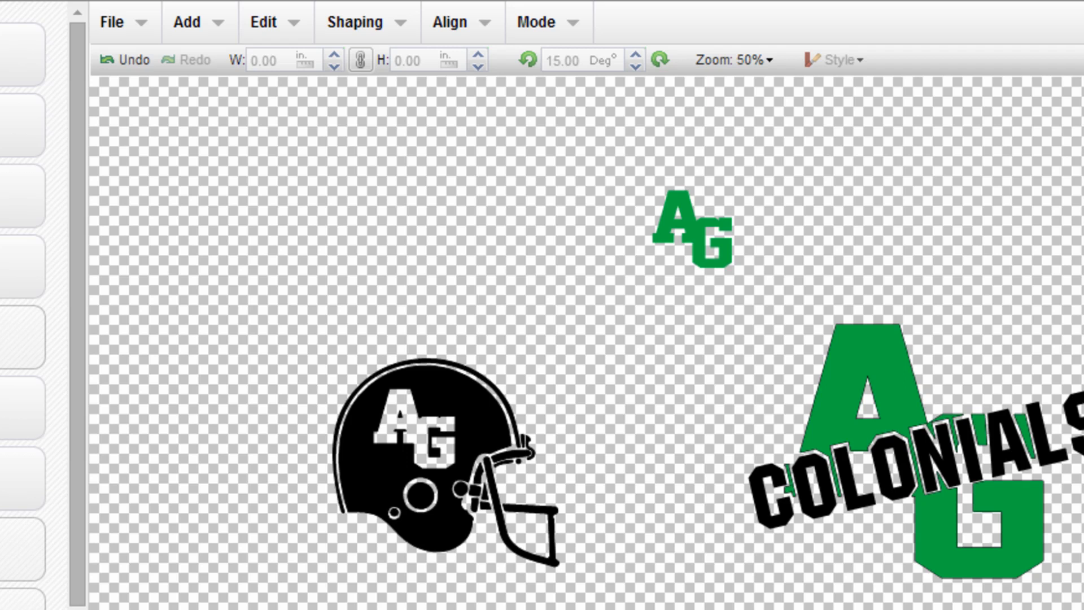
{"action": "left_click", "coordinate": [692, 228]}
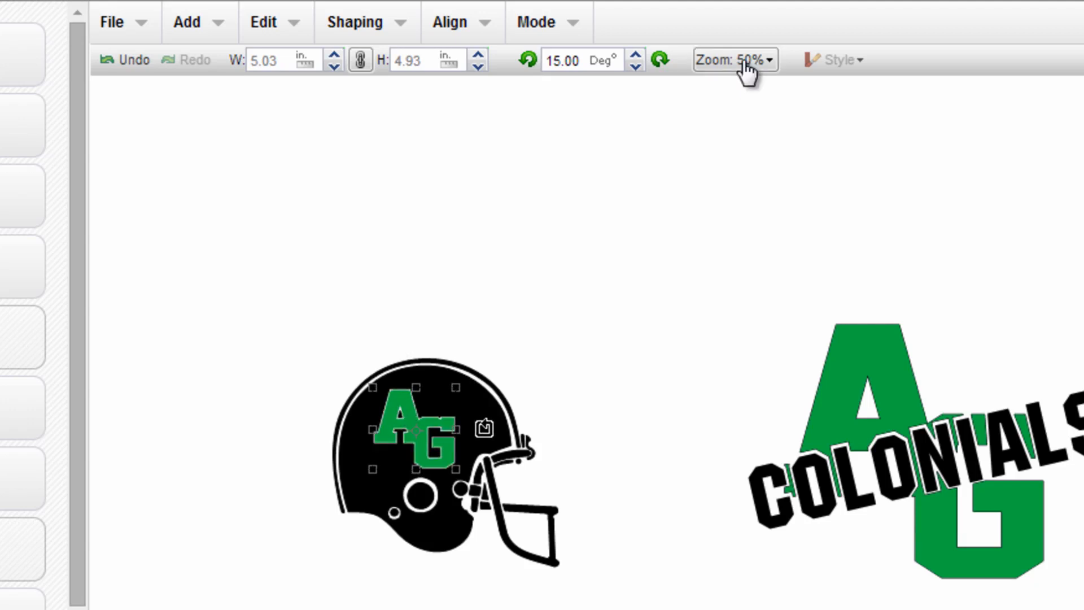
- Zoom in to check the green AG's alignment in the cutout, then Zoom To Fit the helmet
{"action": "left_click", "coordinate": [735, 60]}
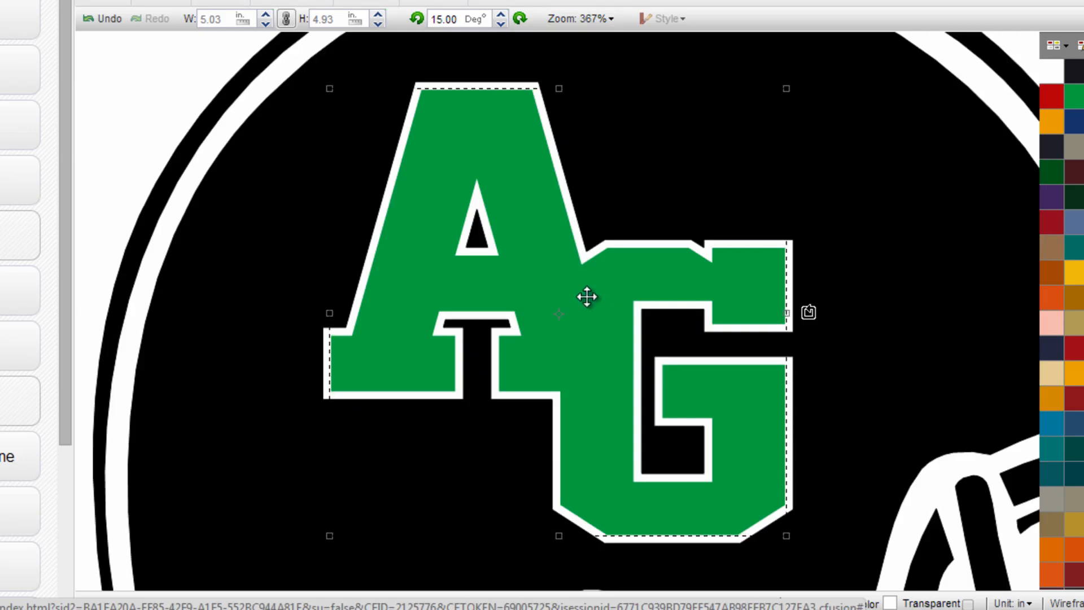
{"action": "mouse_move", "coordinate": [729, 104]}
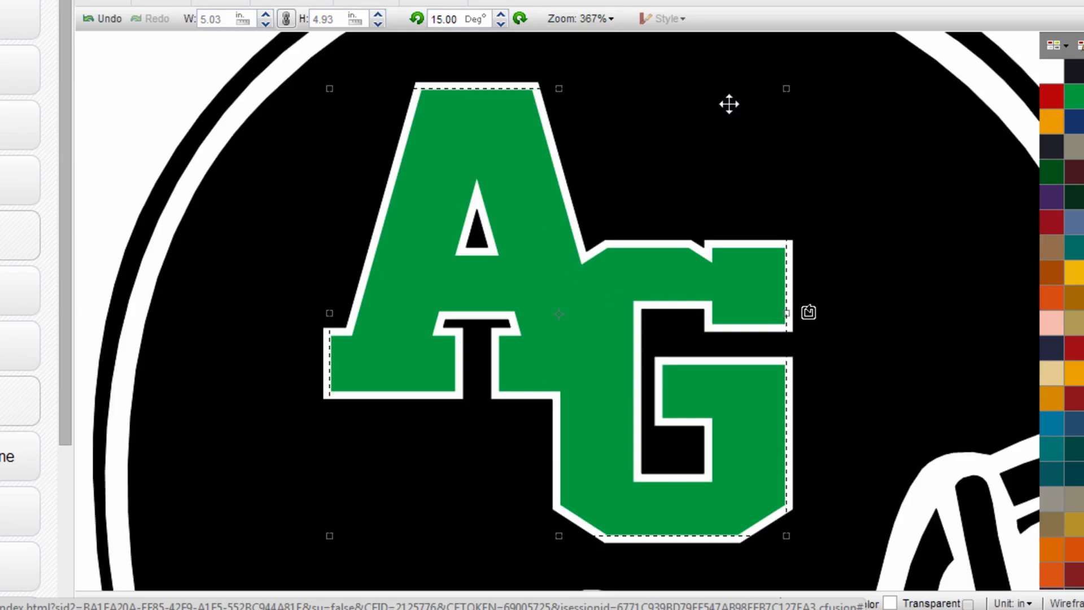
{"action": "left_click", "coordinate": [580, 18]}
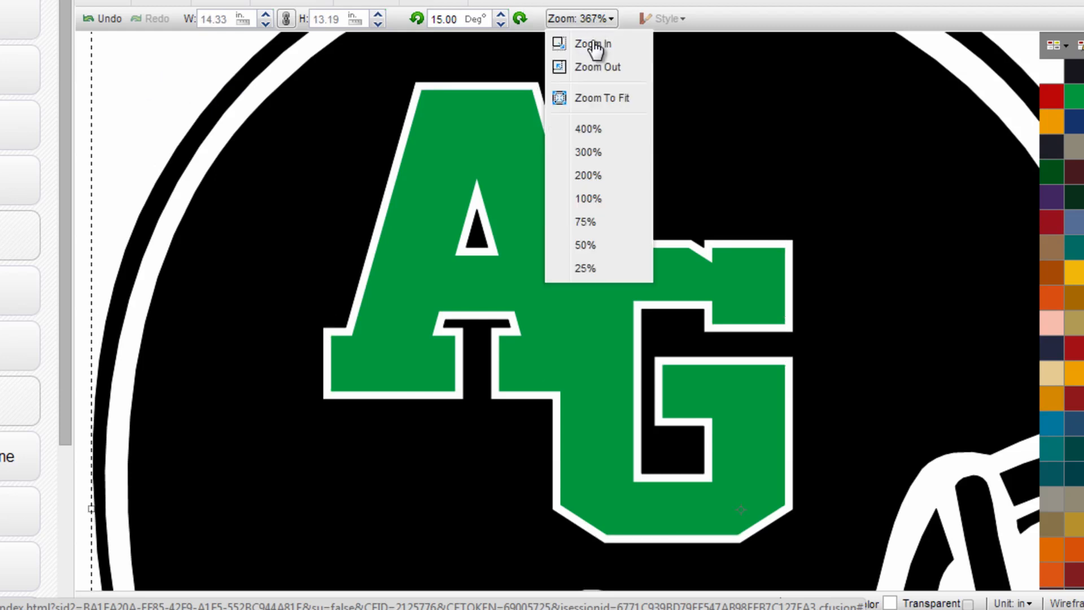
{"action": "left_click", "coordinate": [601, 97]}
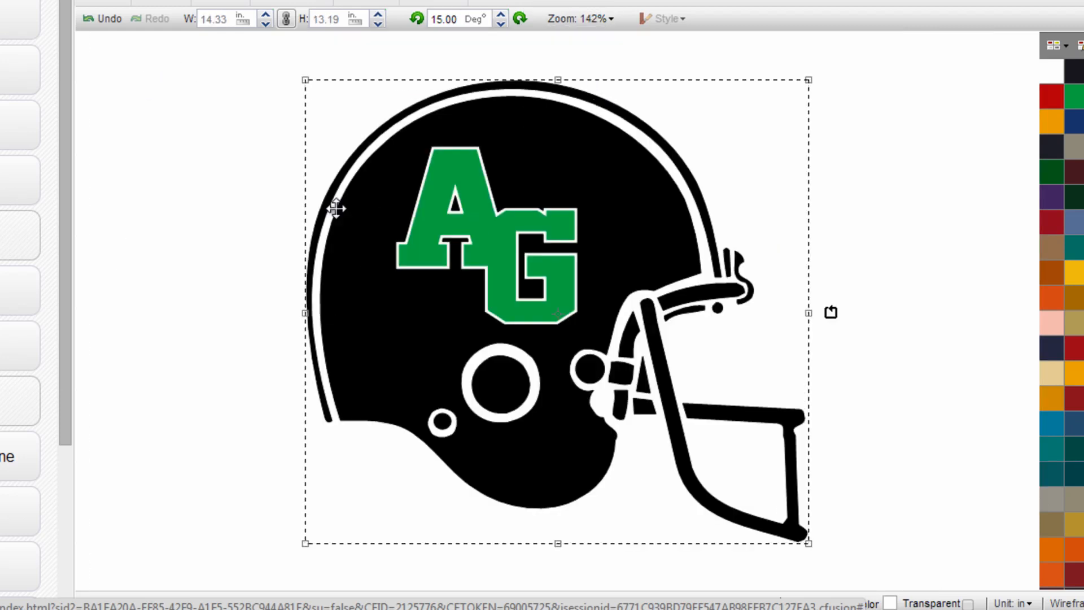
{"action": "mouse_move", "coordinate": [1074, 77]}
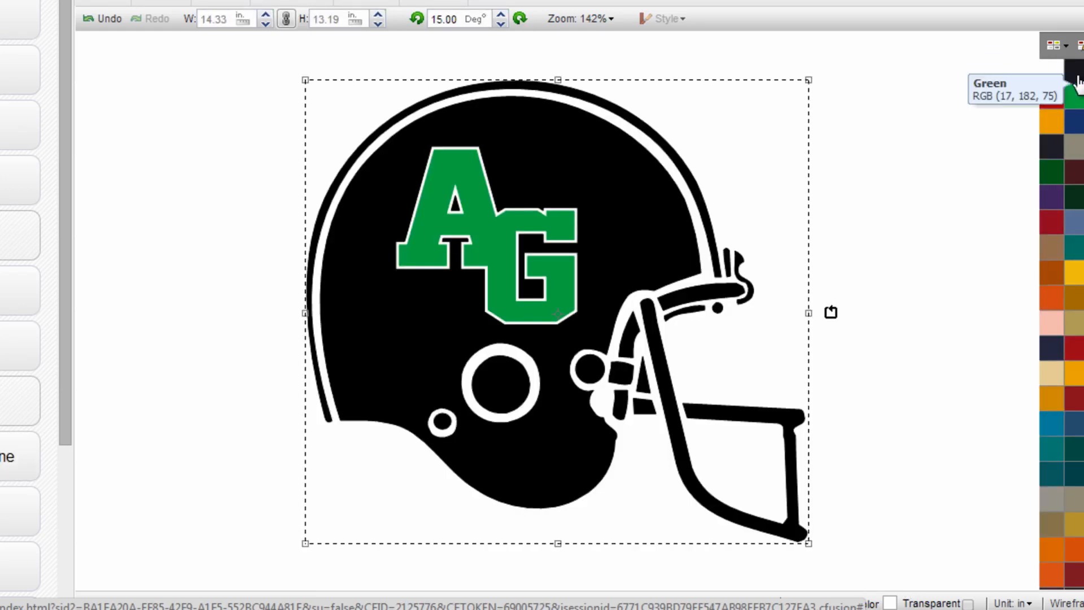
- Fill the helmet and AG with the black swatch, leaving only the white gap
{"action": "left_click", "coordinate": [1068, 89]}
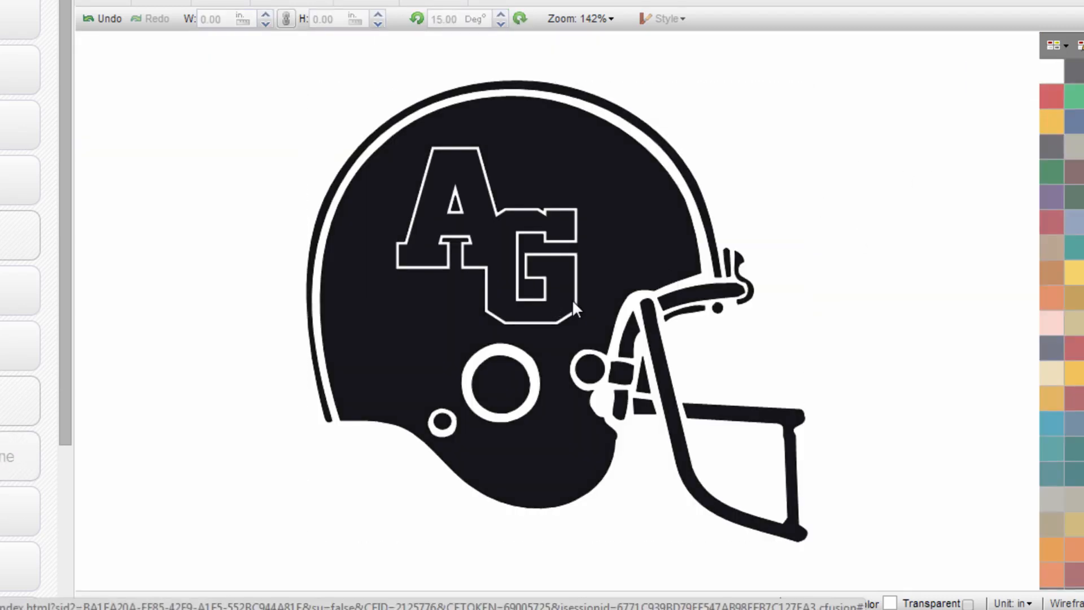
{"action": "mouse_move", "coordinate": [473, 156]}
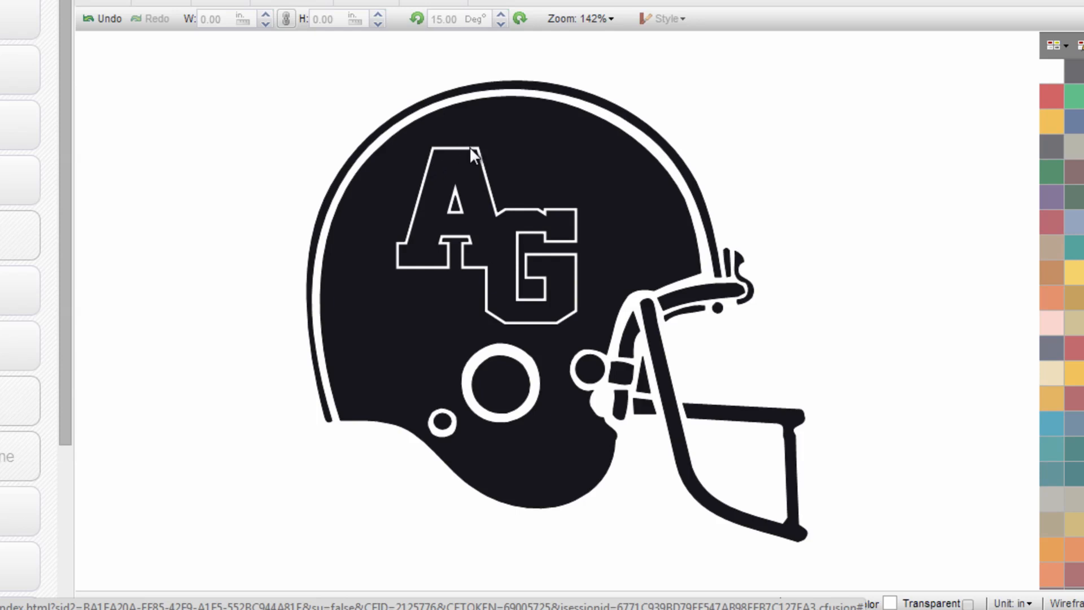
{"action": "mouse_move", "coordinate": [484, 274]}
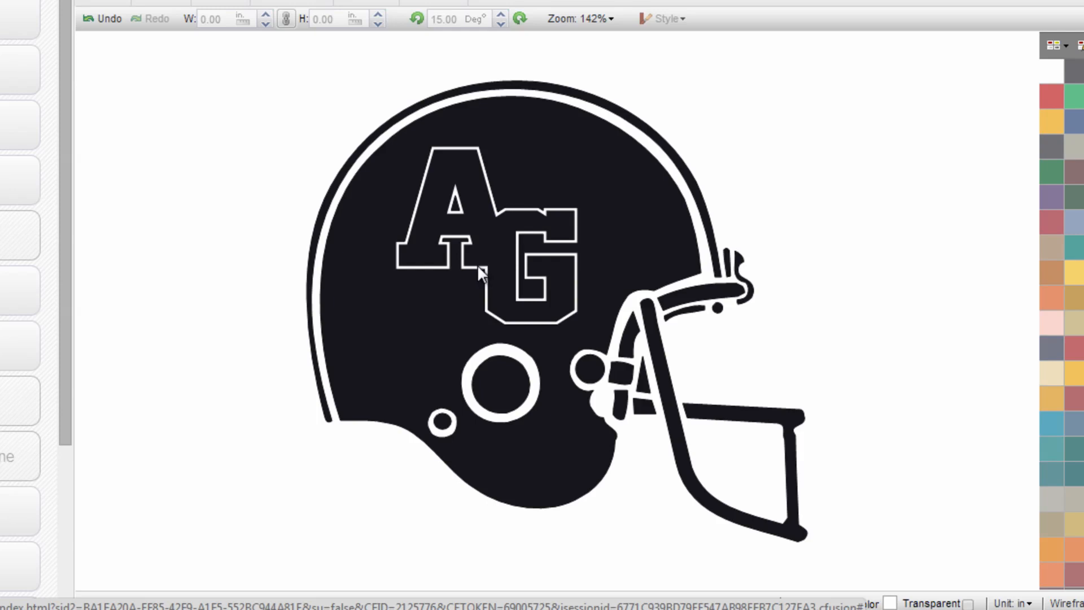
{"action": "mouse_move", "coordinate": [504, 196]}
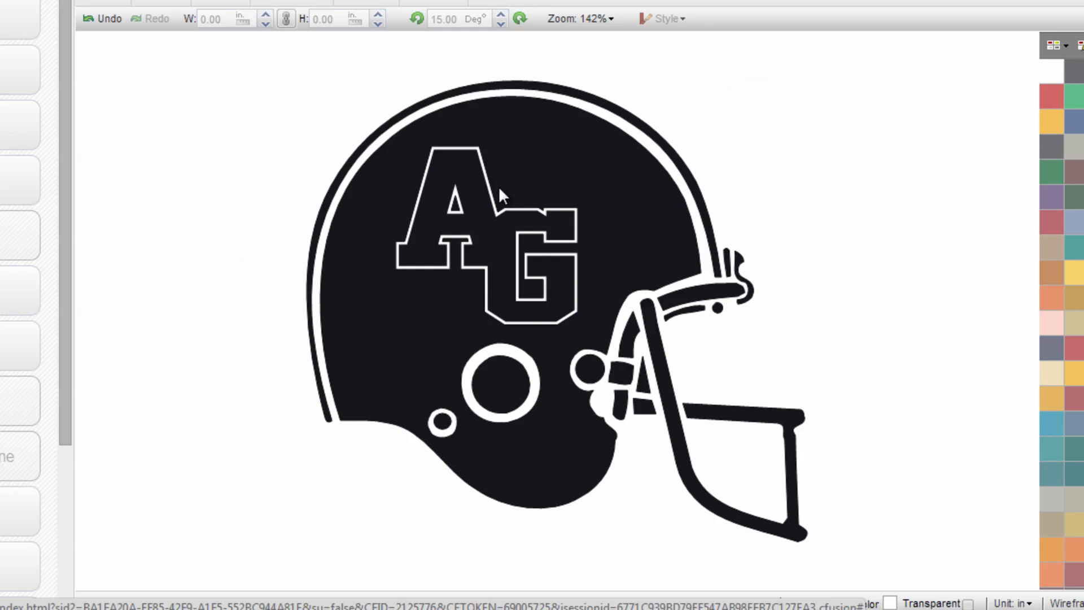